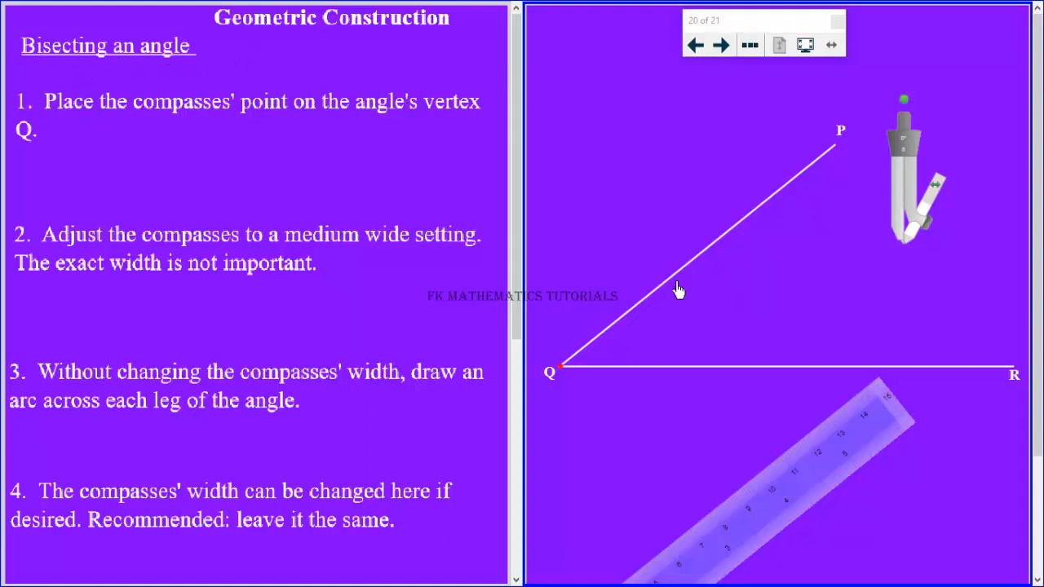
mouse_move(863, 141)
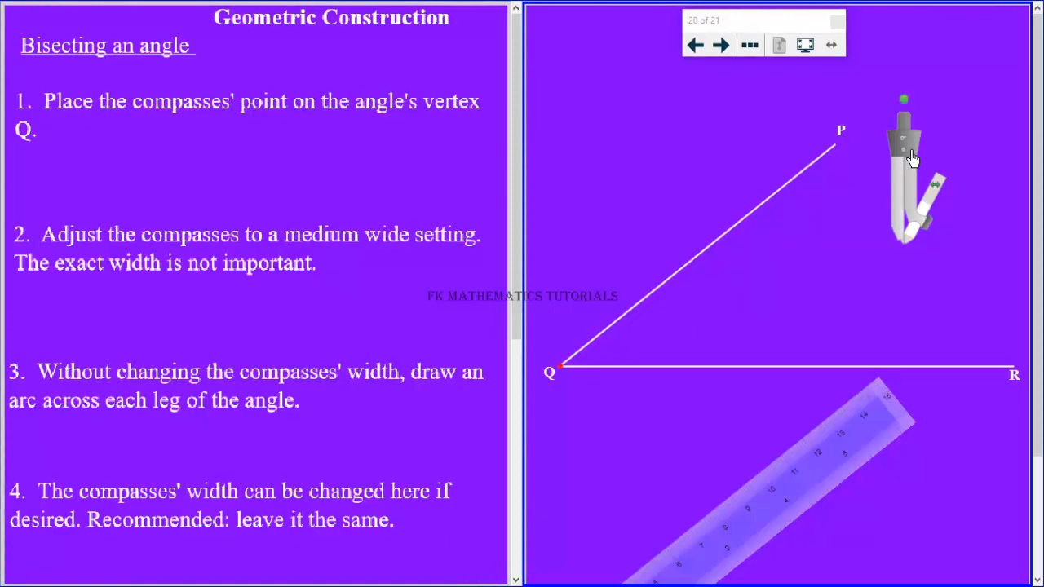
Place the compasses' needle point on vertex Q of angle PQR
drag(905, 155, 601, 269)
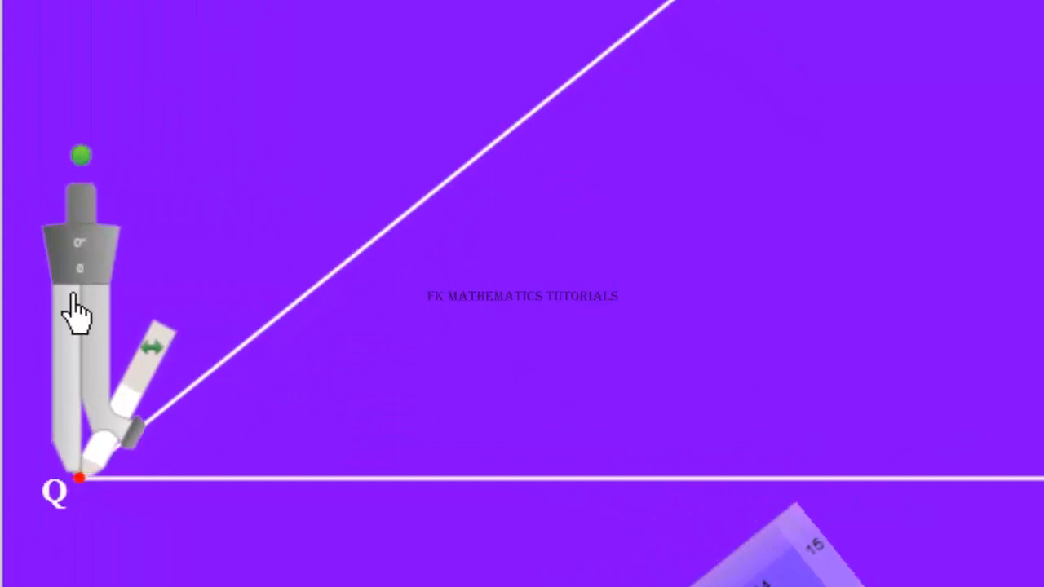
mouse_move(49, 350)
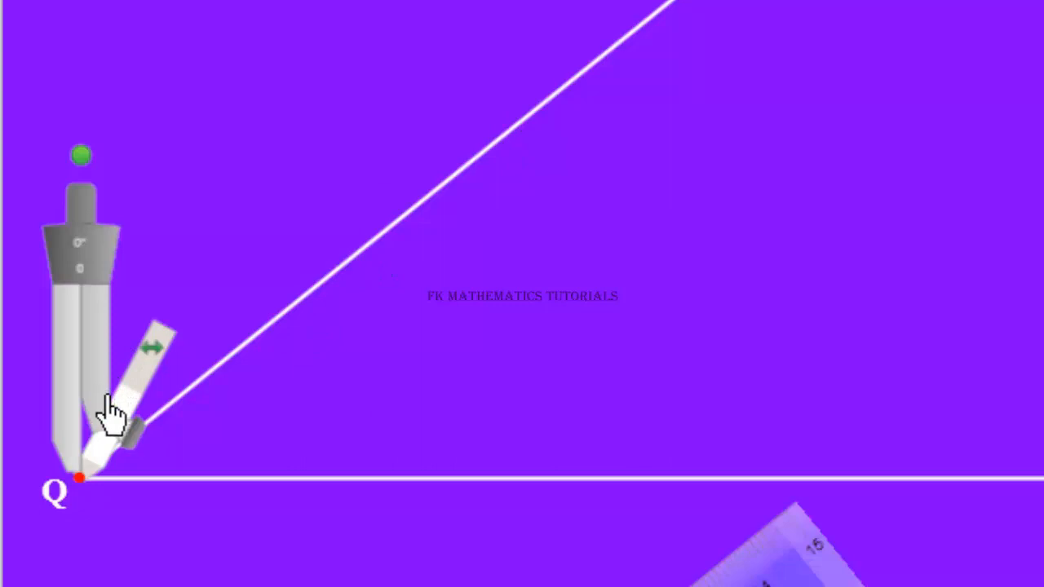
Widen the compasses to a medium setting, then a little wider, keeping the point at Q
drag(122, 400, 261, 392)
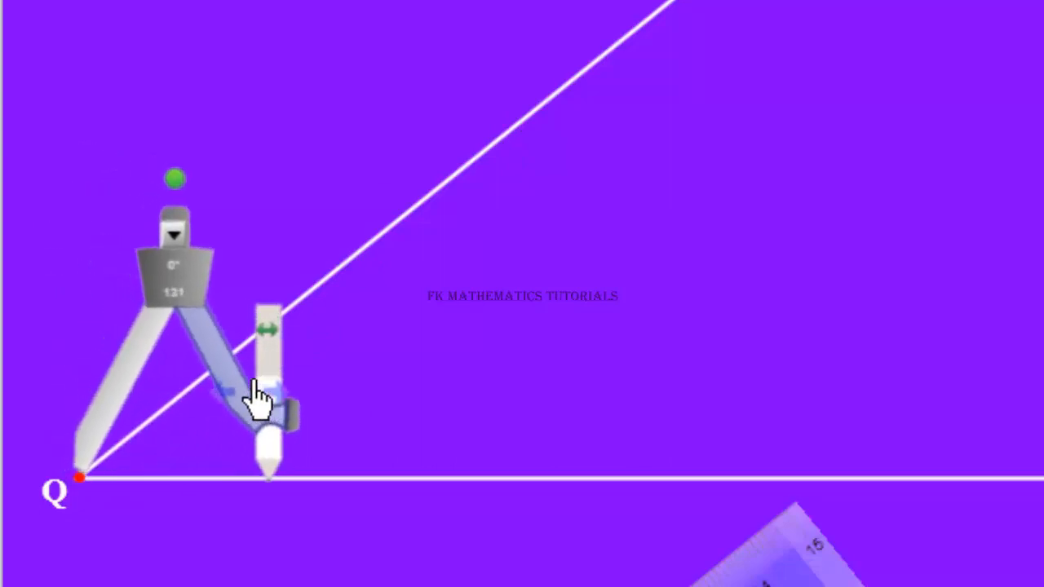
drag(258, 396, 319, 375)
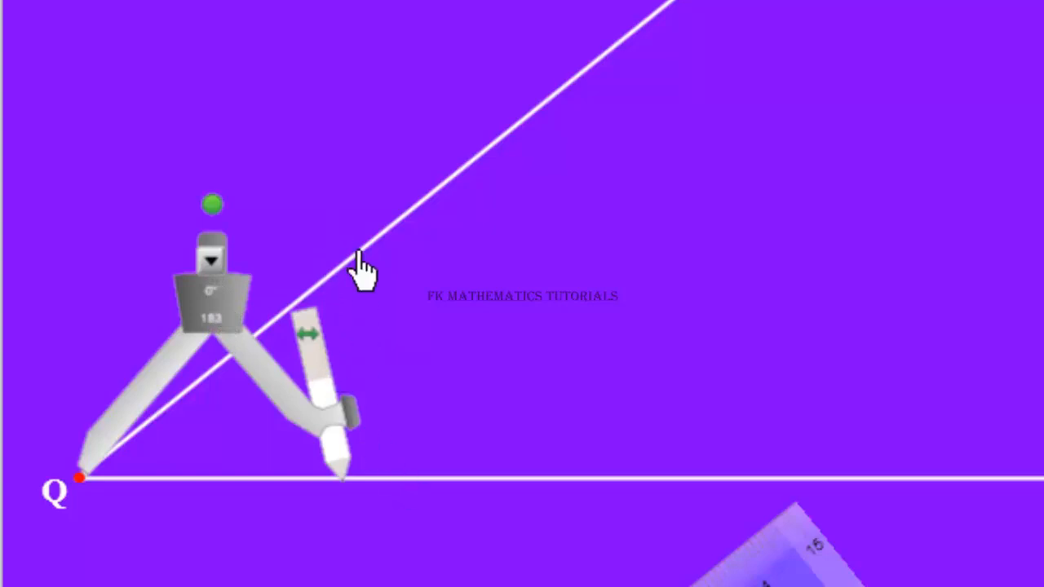
mouse_move(226, 357)
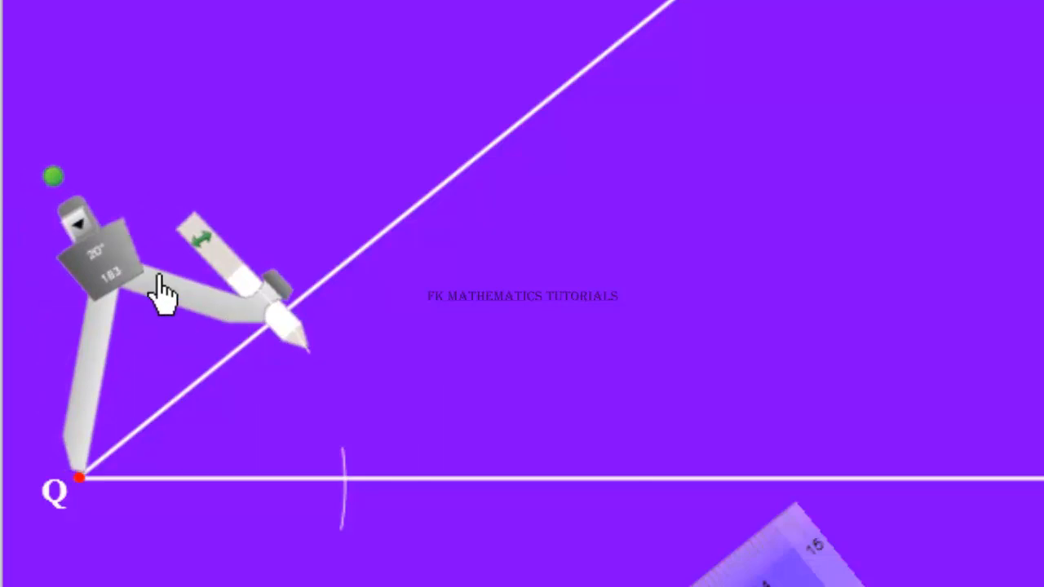
Draw an arc across leg QP, then move the compasses' point to the arc mark on QR
drag(163, 293, 228, 245)
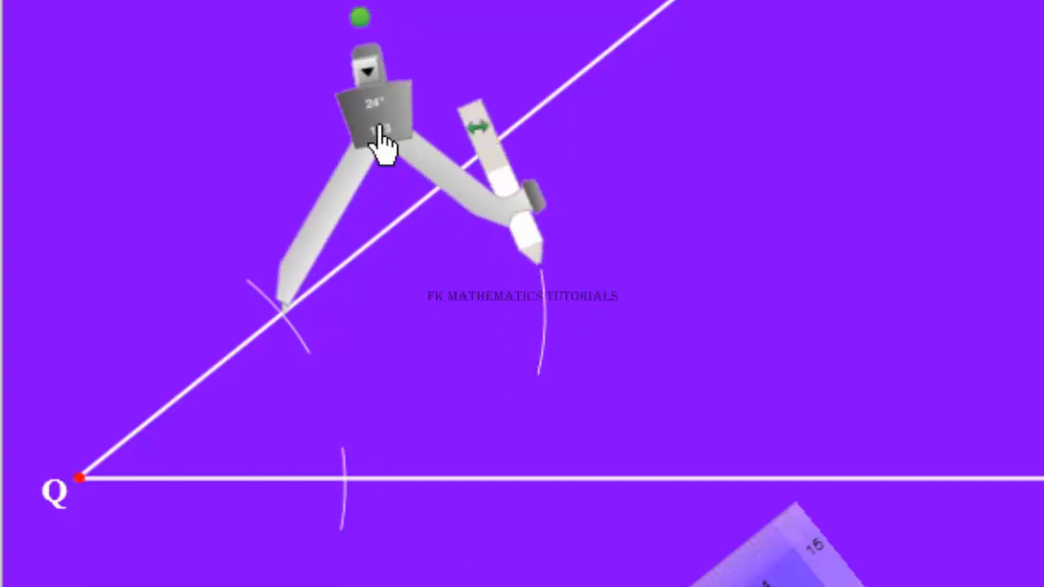
drag(375, 130, 416, 294)
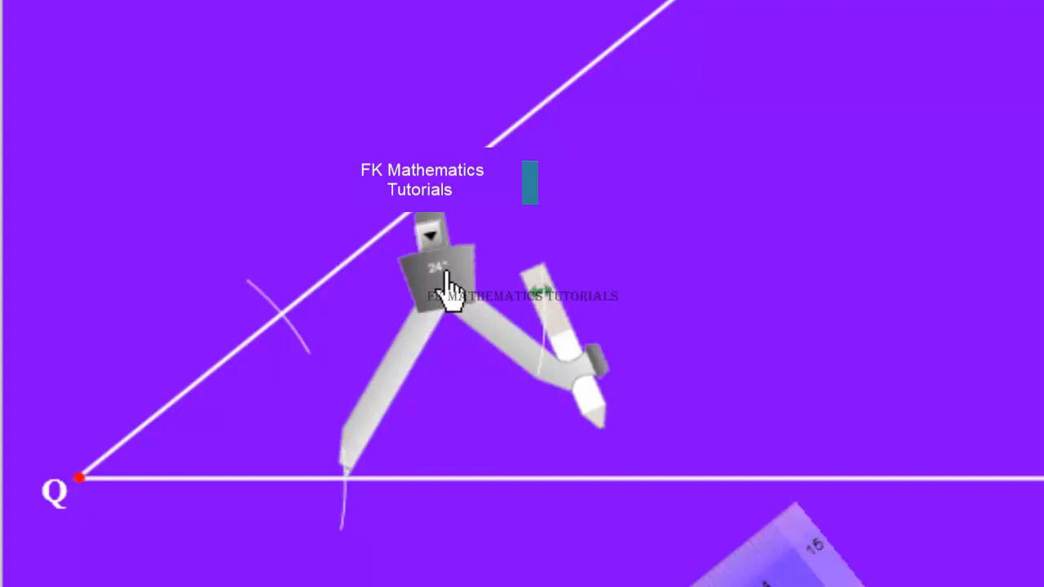
mouse_move(571, 351)
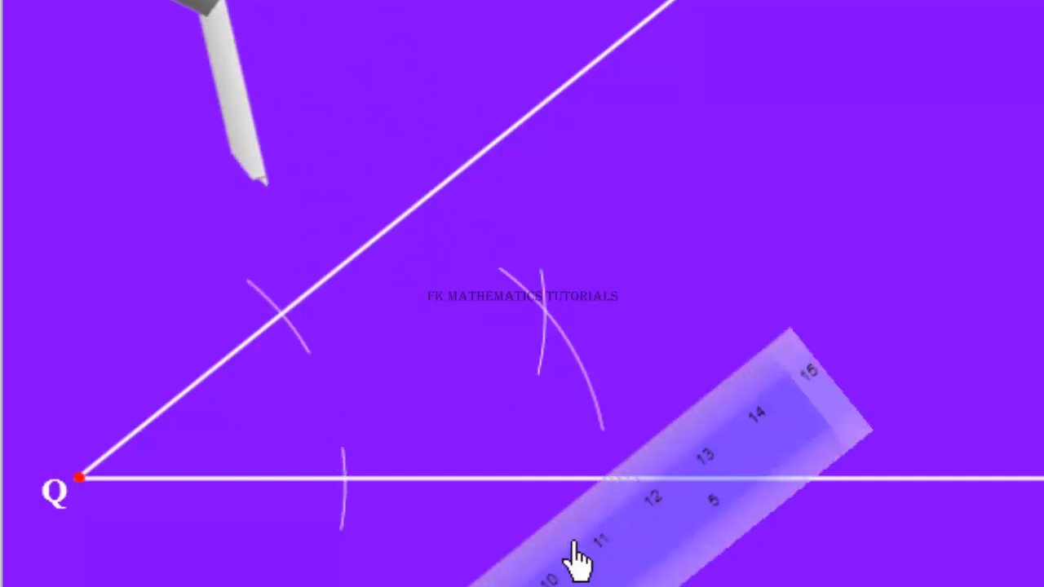
Align the ruler's edge from vertex Q through the crossing of the interior arcs
drag(579, 558, 587, 237)
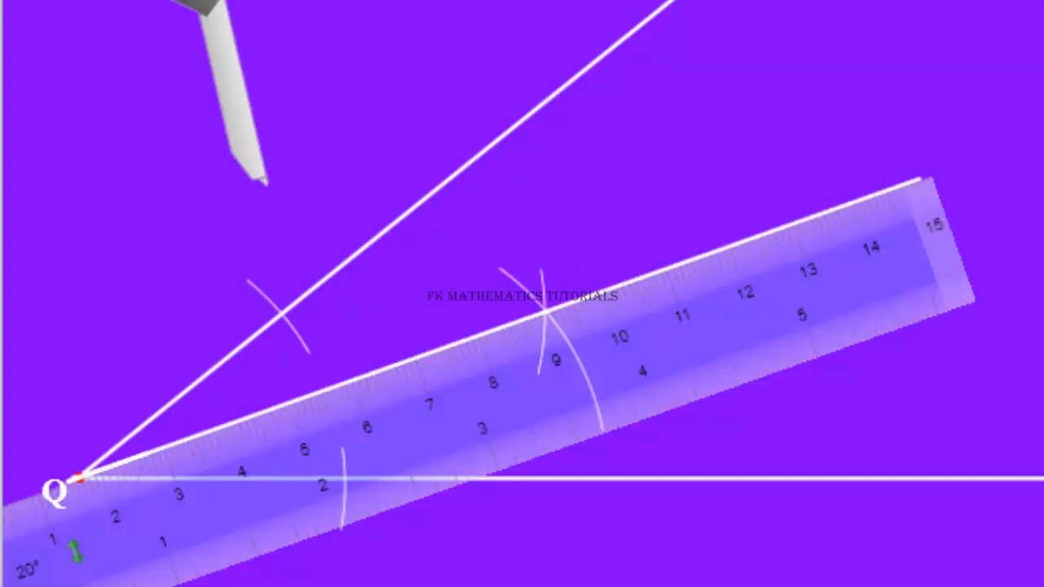
mouse_move(695, 326)
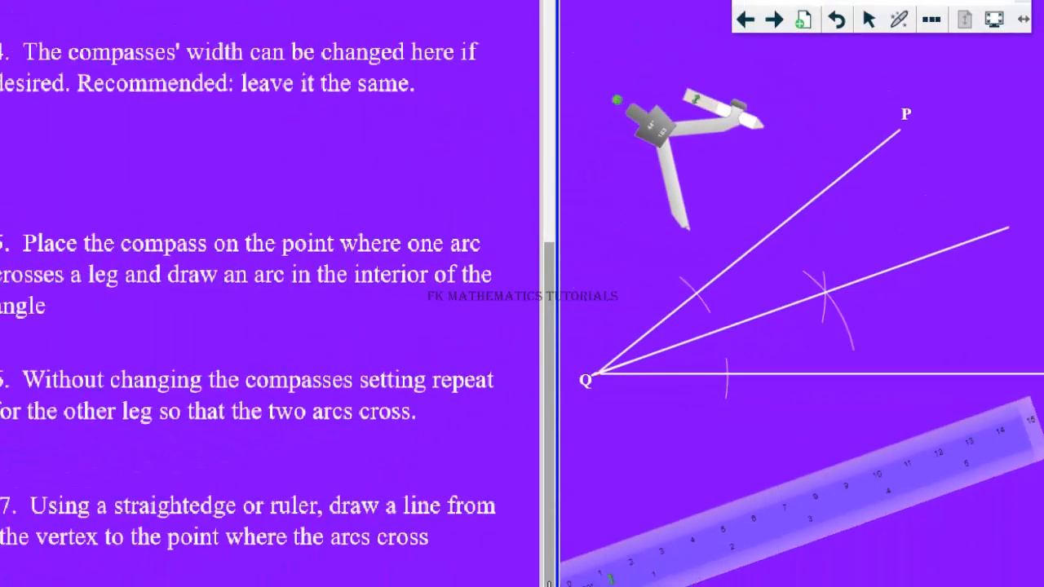
mouse_move(869, 281)
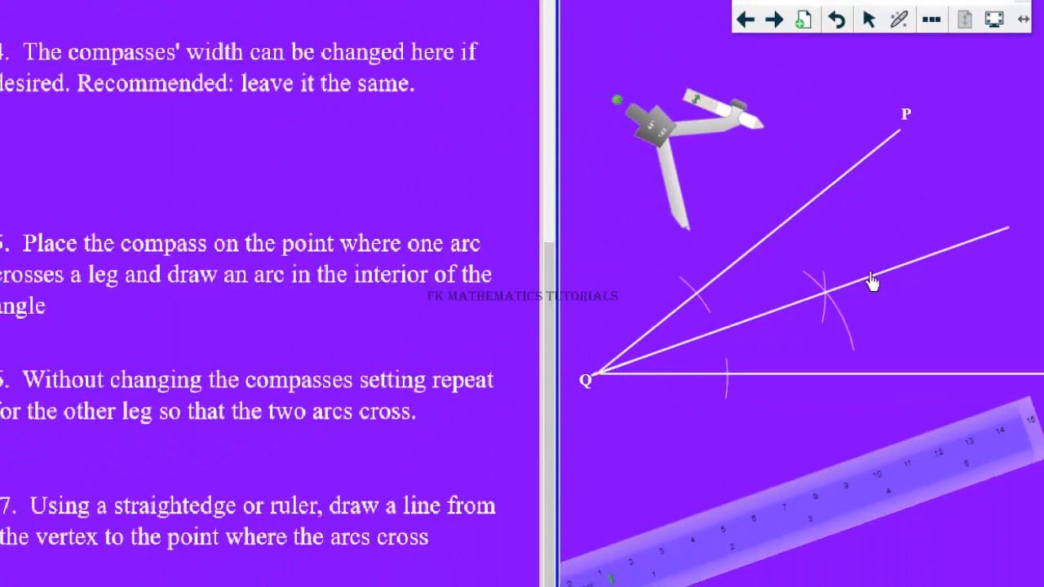
mouse_move(757, 441)
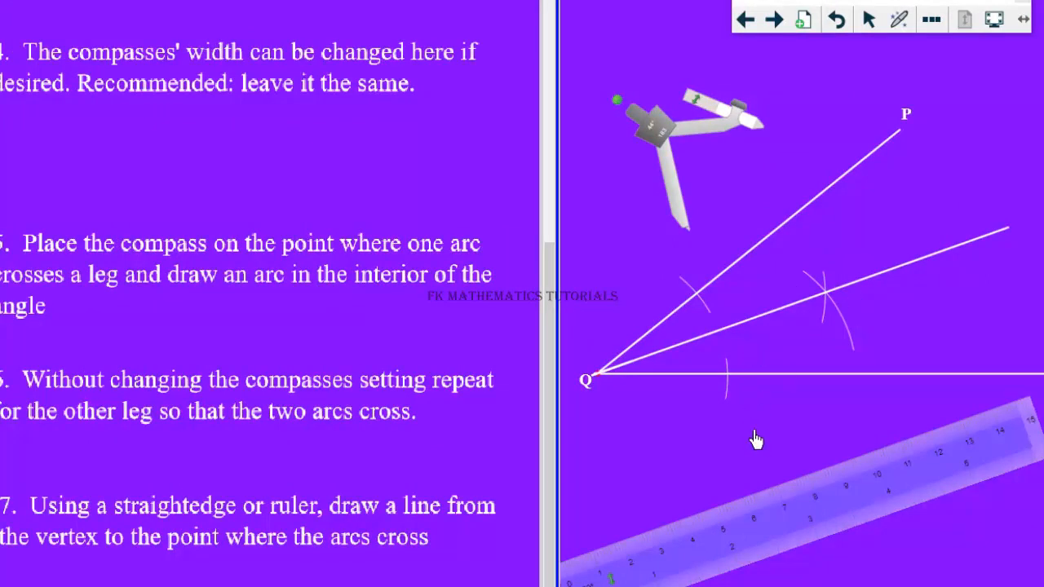
mouse_move(675, 382)
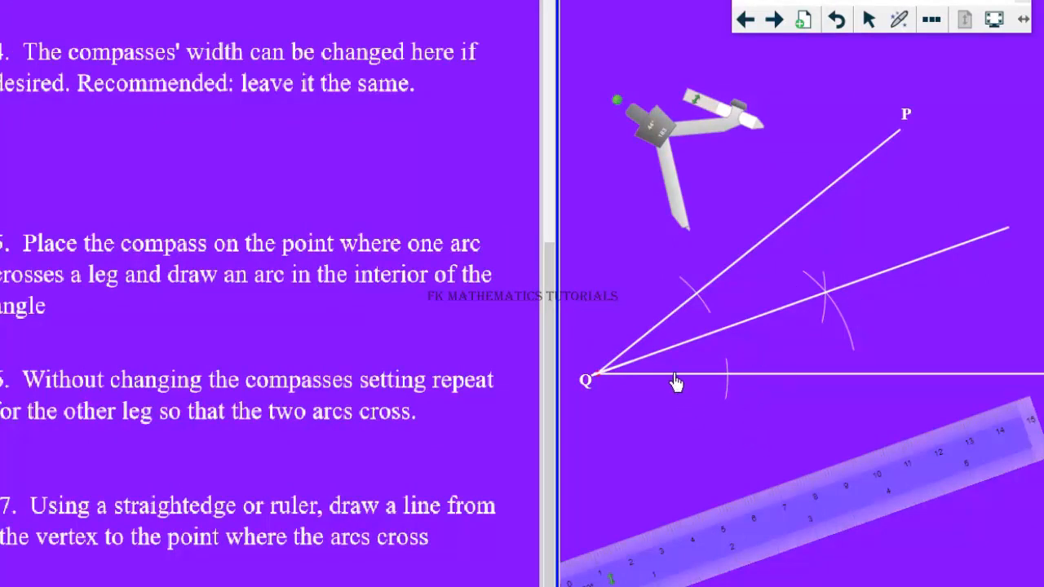